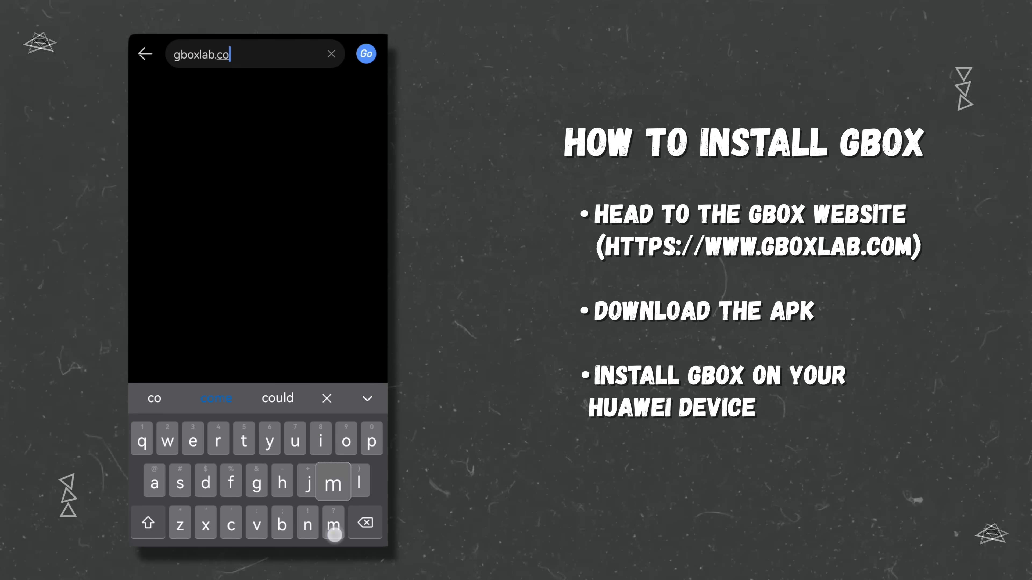
- Load gboxlab.com in Huawei Browser to download and install GBox
left_click(366, 53)
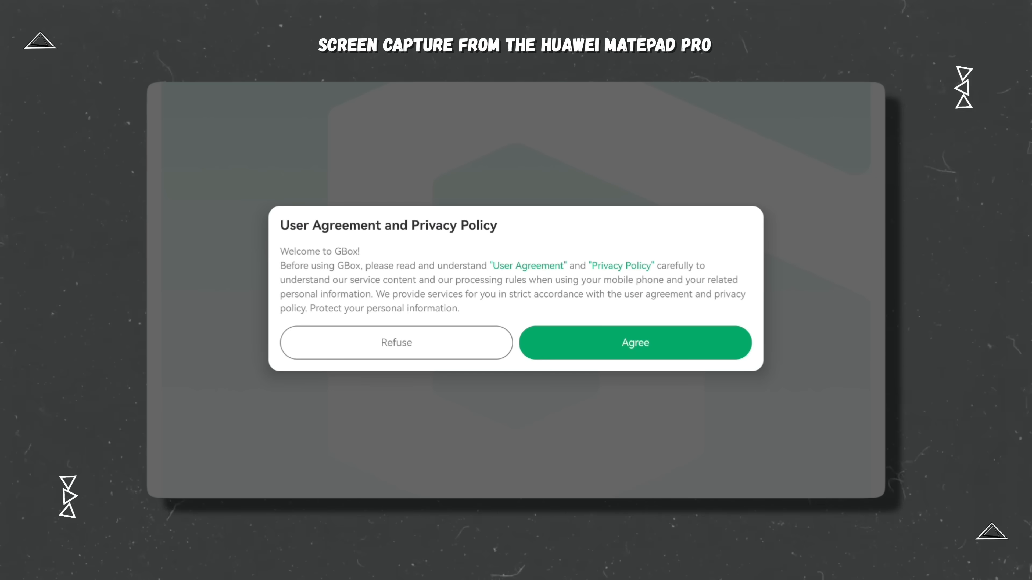
- Agree to GBox's policy and allow phone call, SMS and media file permissions
left_click(633, 342)
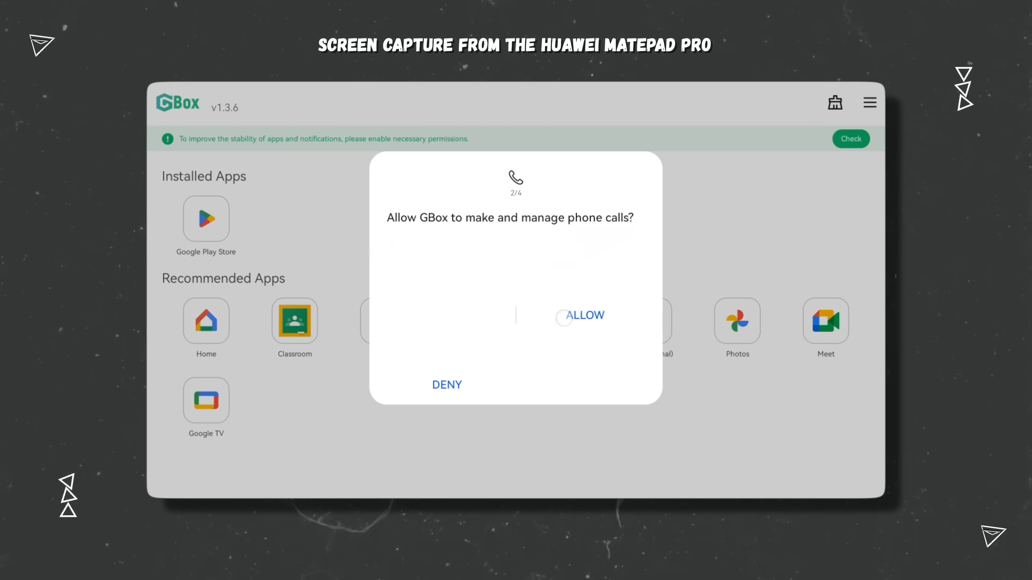
left_click(581, 315)
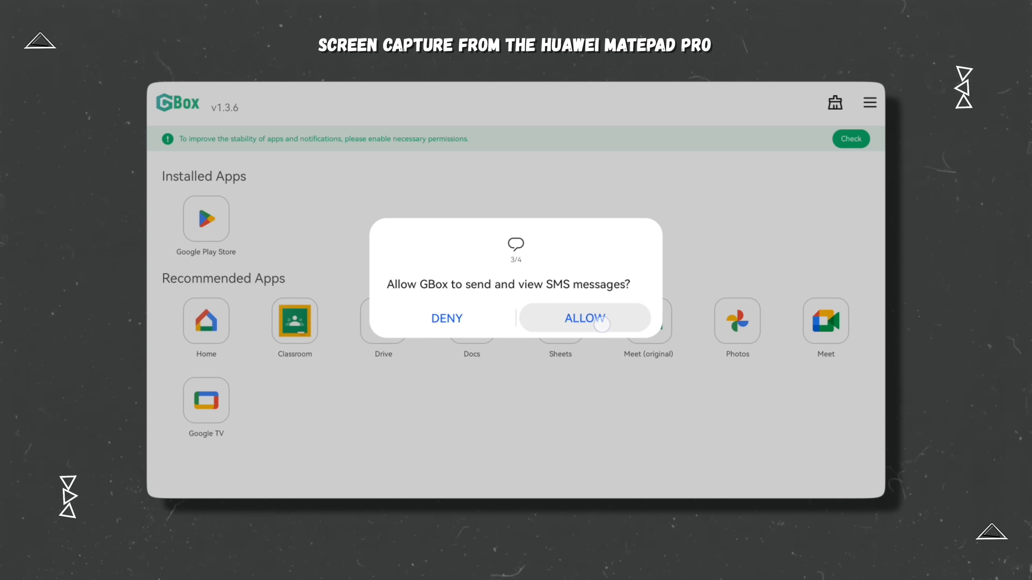
left_click(585, 319)
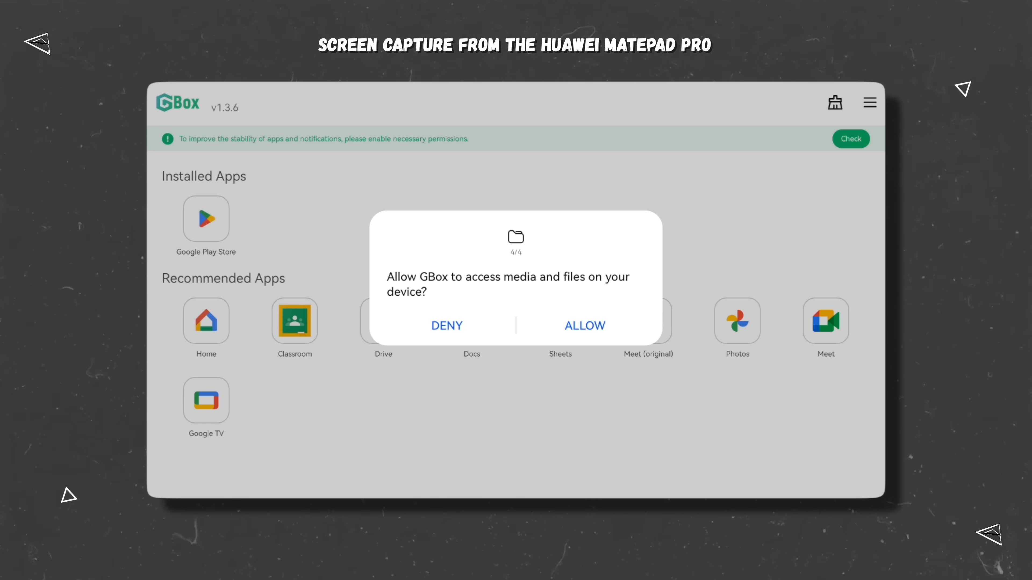
left_click(583, 325)
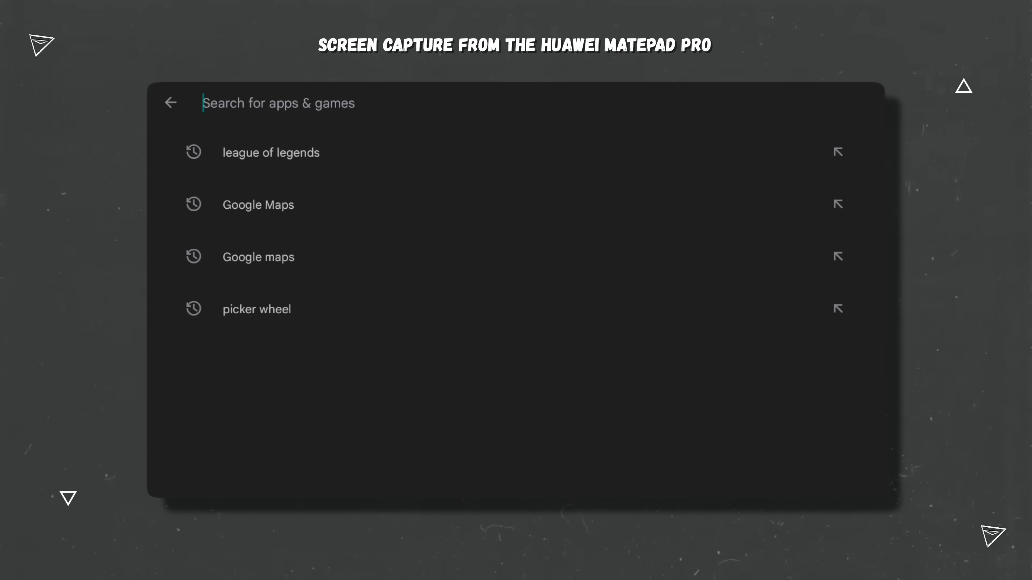
- Search 'bpi' in Play Store and install the BPI Mobile app
type("bpi")
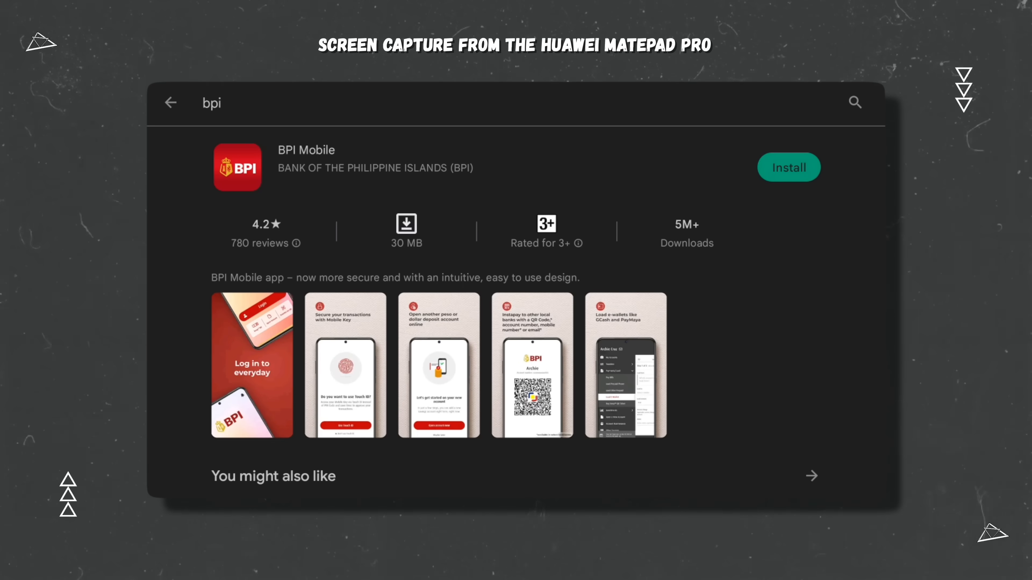
left_click(787, 167)
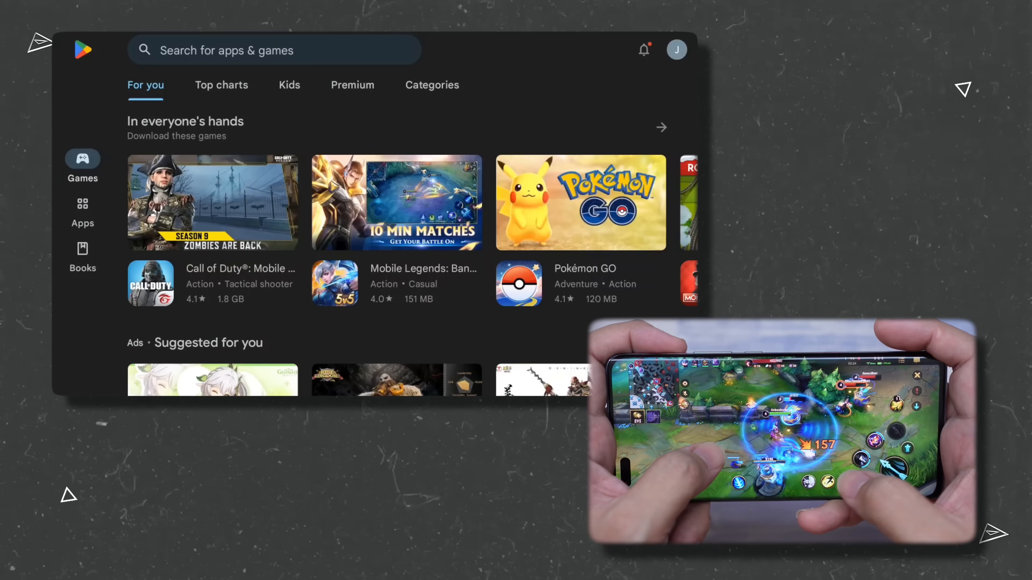
- Search 'league' and pick the league of legends suggestion
type("league")
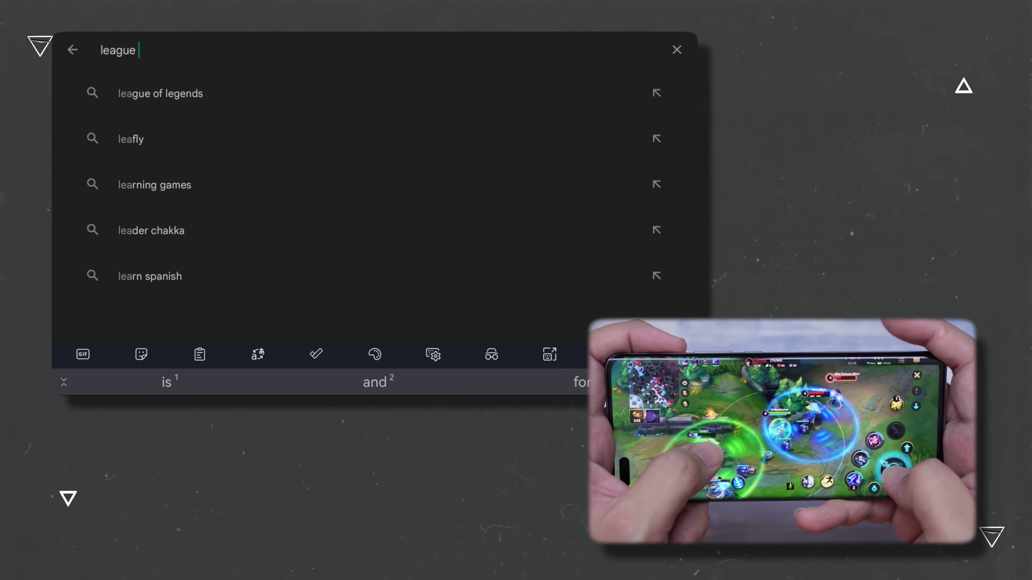
left_click(160, 93)
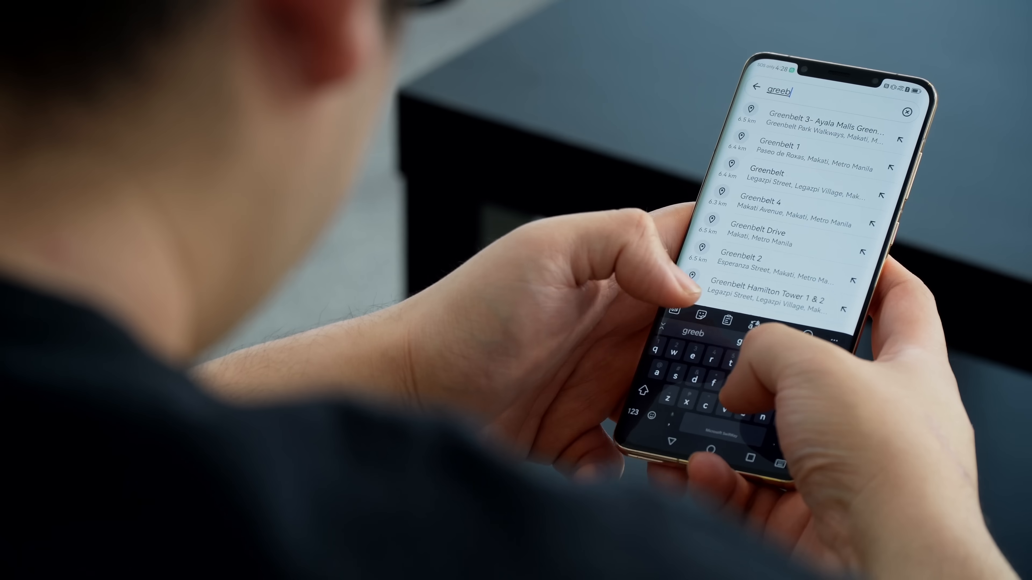
- Browse the home screen pages showing GBox-badged shortcuts like YouTube, Docs, Maps and BPI Mobile
left_click(774, 149)
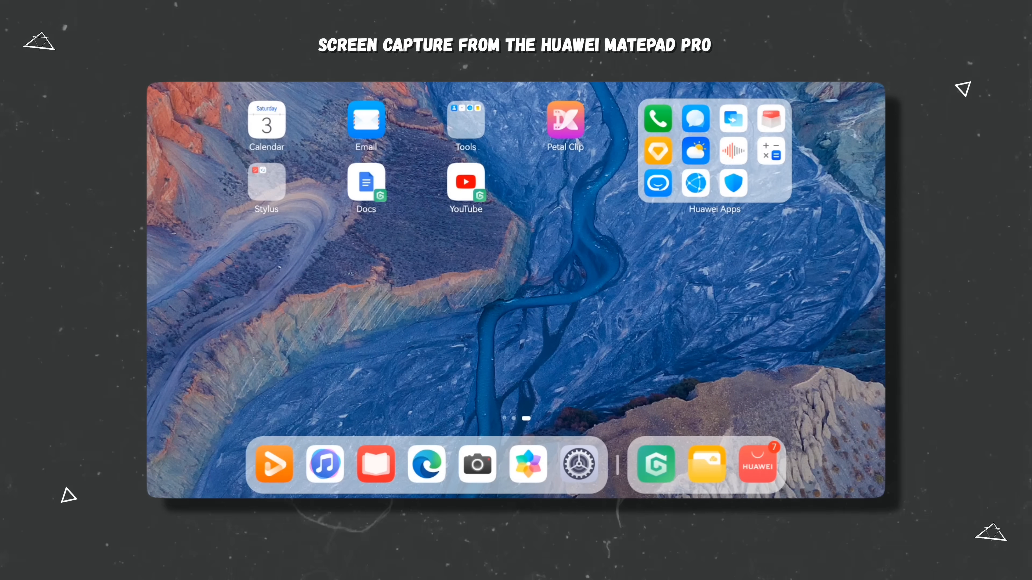
left_click(464, 182)
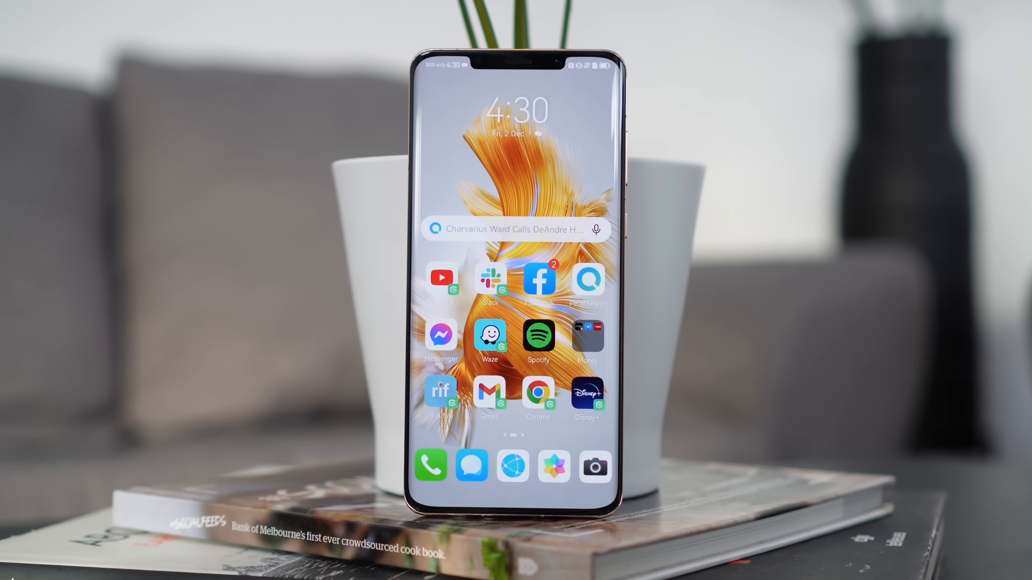
scroll("left", 3)
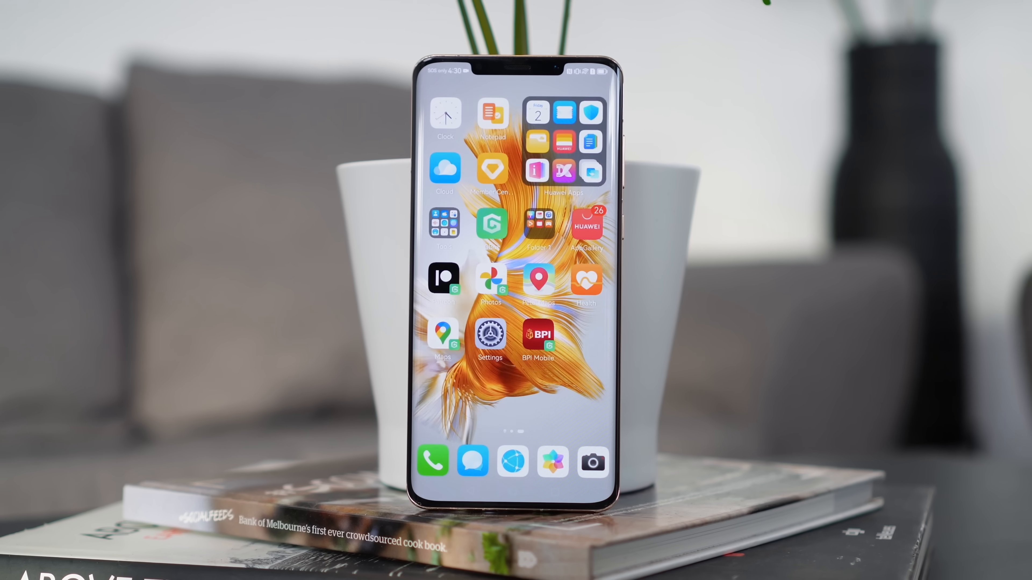
left_click(537, 340)
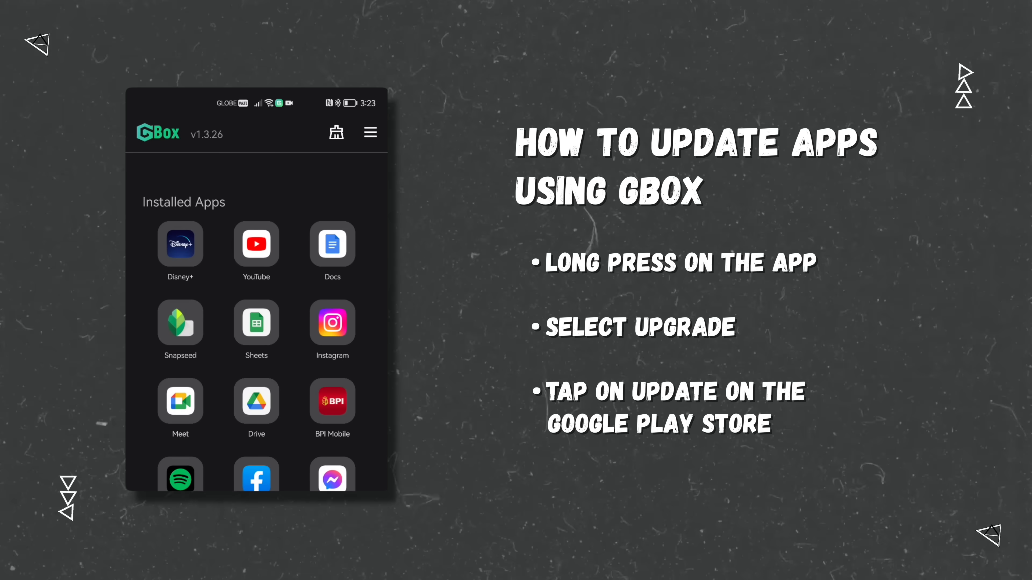
- Upgrade the YouTube app from its options menu in Installed Apps
left_click(255, 323)
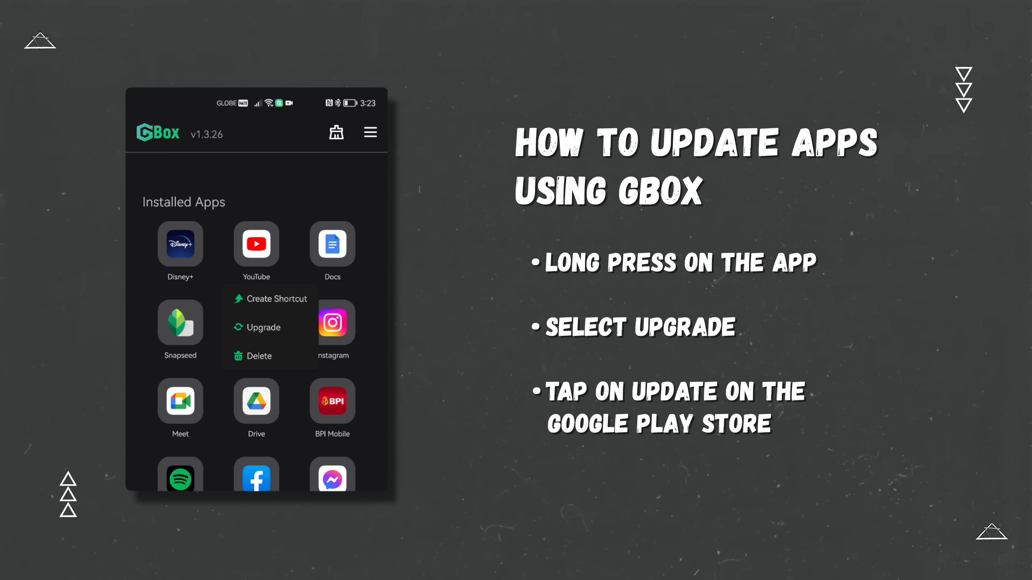
left_click(259, 328)
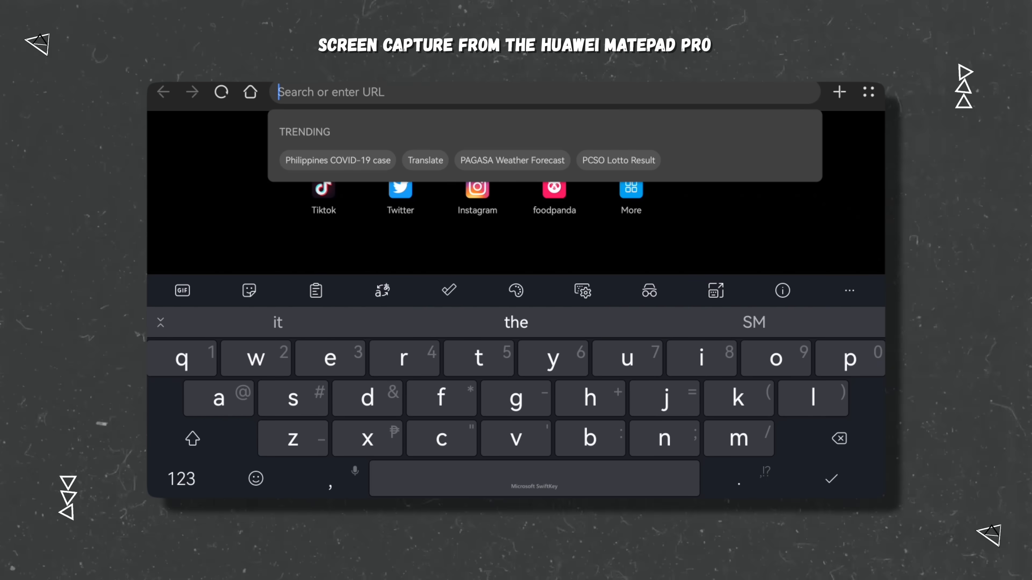
- Enter 'gbox' as the search in a new browser tab
type("gbox")
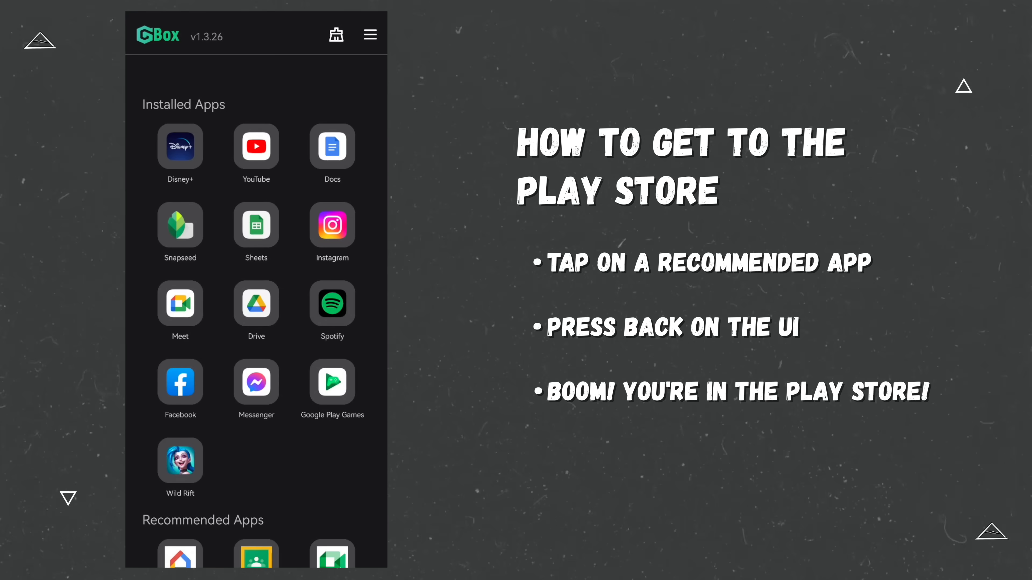
- Reach the Play Store home via the Meet (original) listing under Recommended Apps
scroll("down", 3)
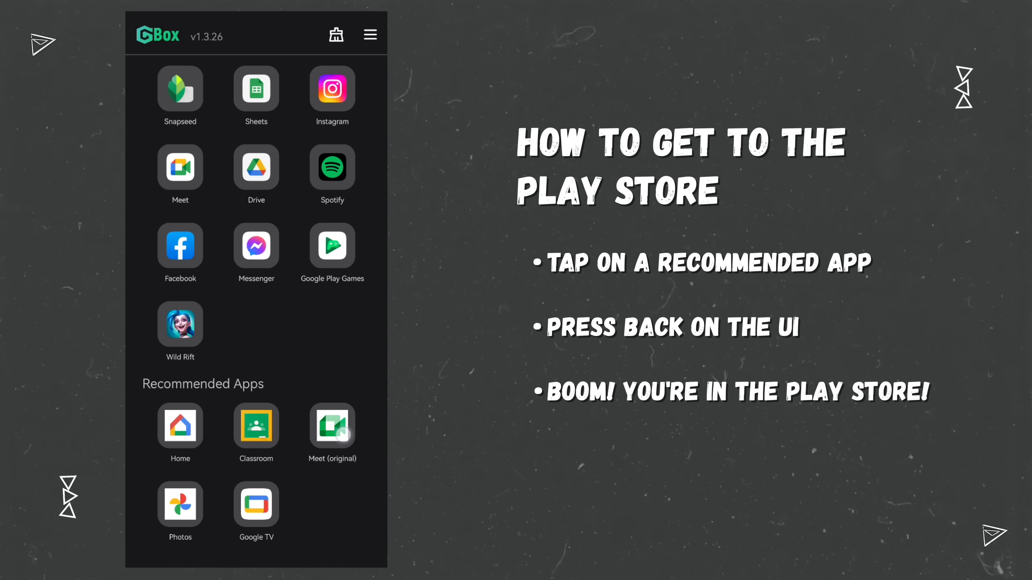
left_click(331, 426)
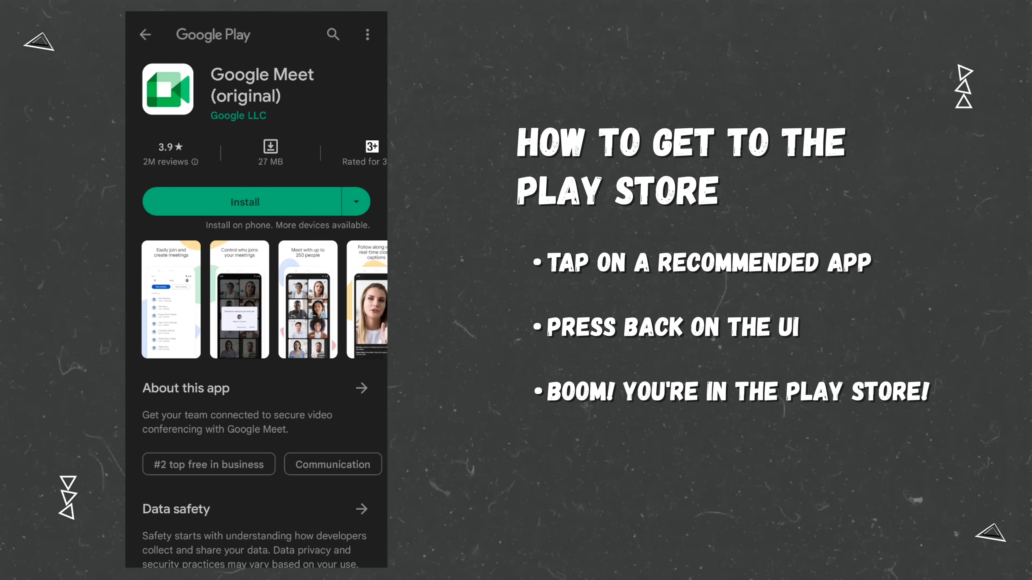
left_click(146, 35)
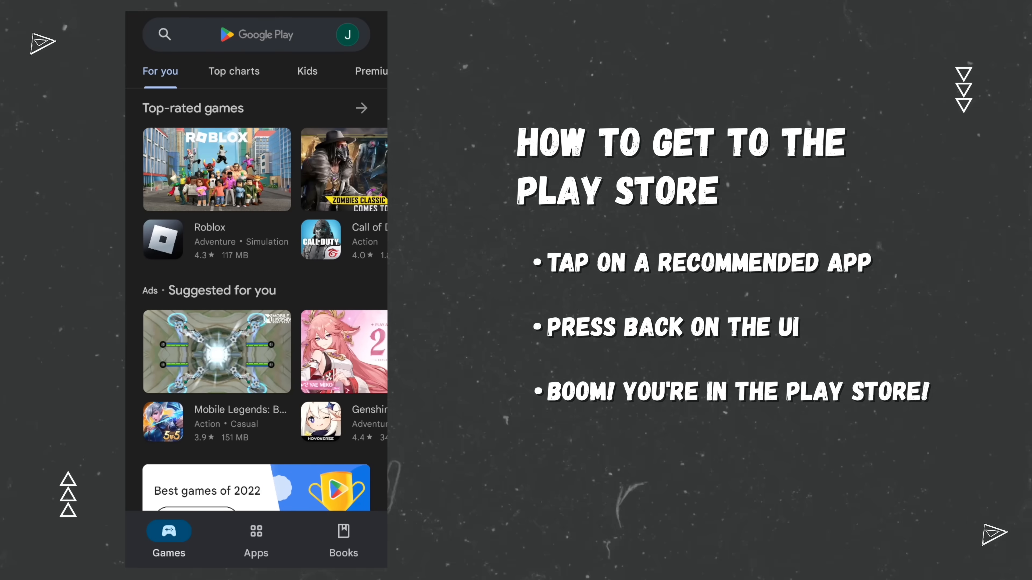